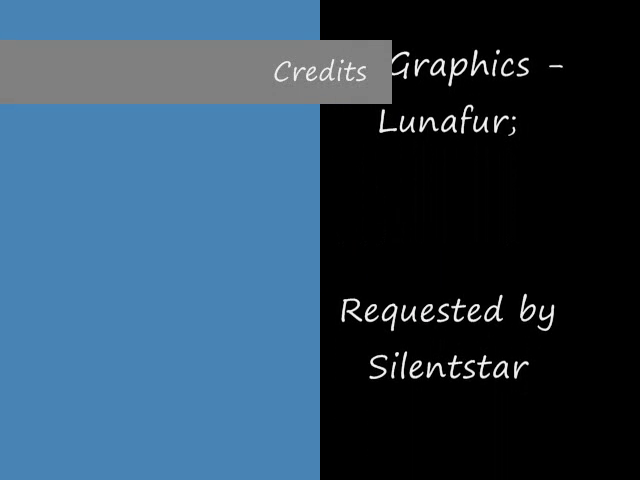
{"action": "scroll", "scroll_direction": "up", "scroll_amount": 3}
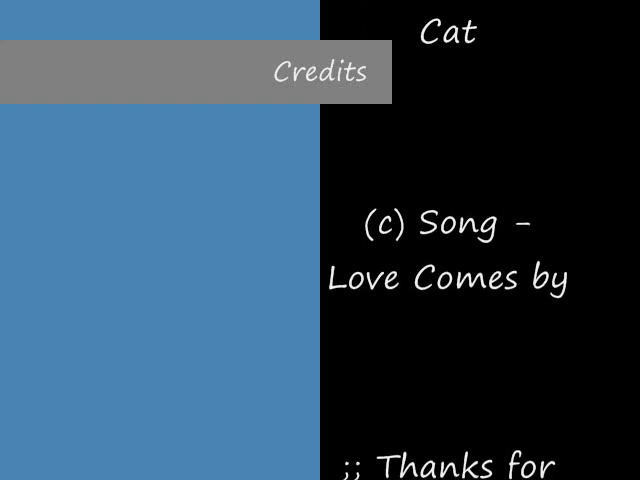
{"action": "scroll", "scroll_direction": "up", "scroll_amount": 3}
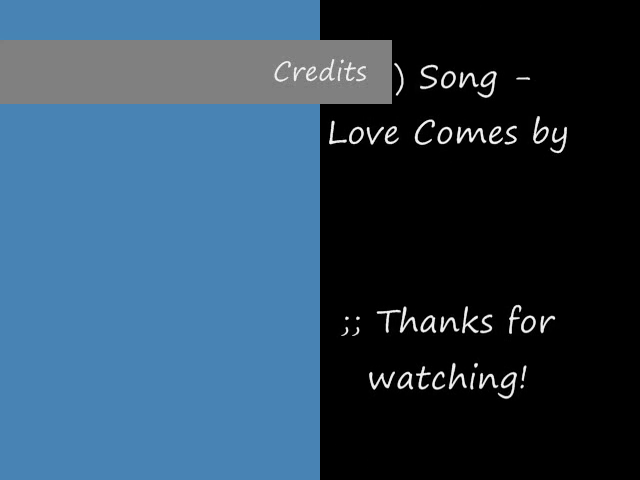
{"action": "scroll", "scroll_direction": "up", "scroll_amount": 3}
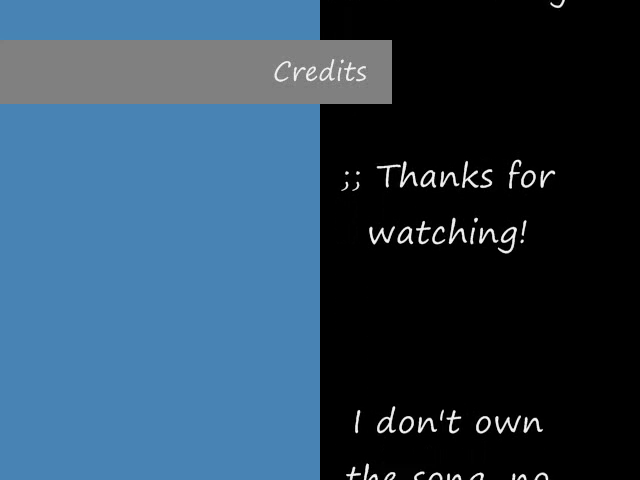
{"action": "scroll", "scroll_direction": "up", "scroll_amount": 3}
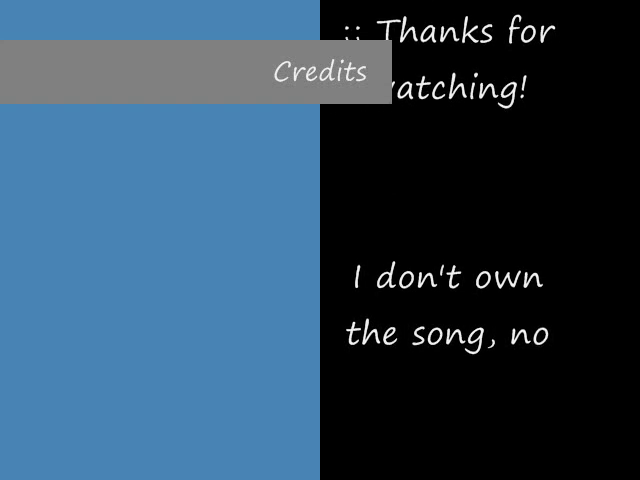